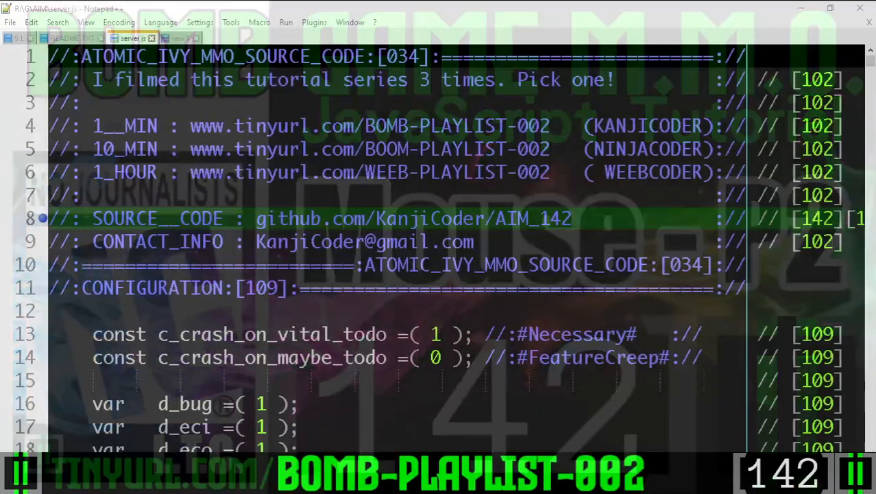
pyautogui.scroll(-3)
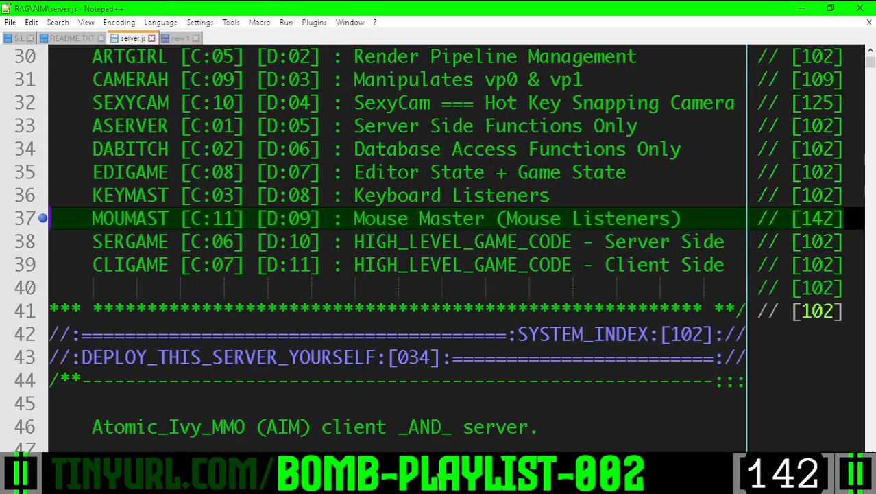
pyautogui.scroll(3)
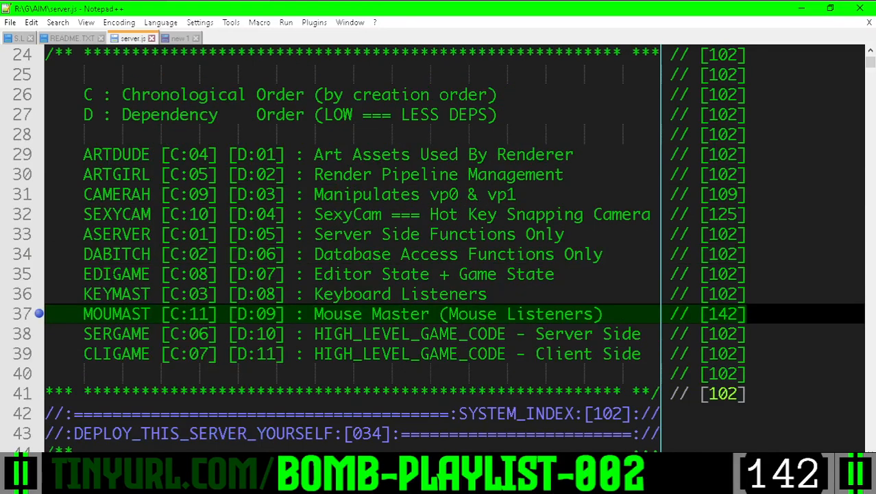
pyautogui.doubleClick(190, 313)
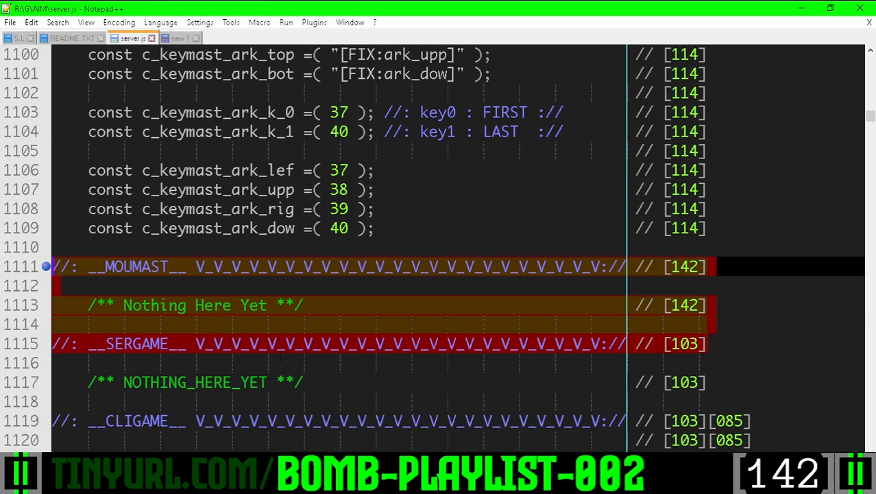
pyautogui.moveTo(418, 335)
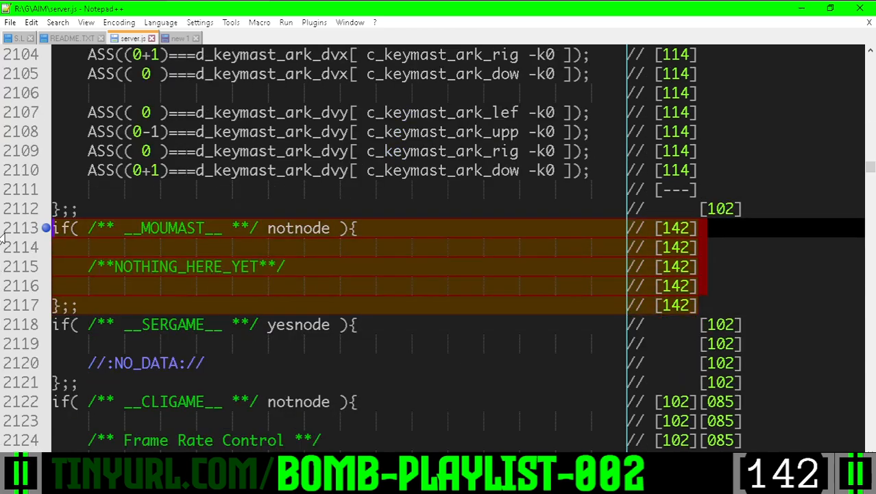
pyautogui.moveTo(185, 305)
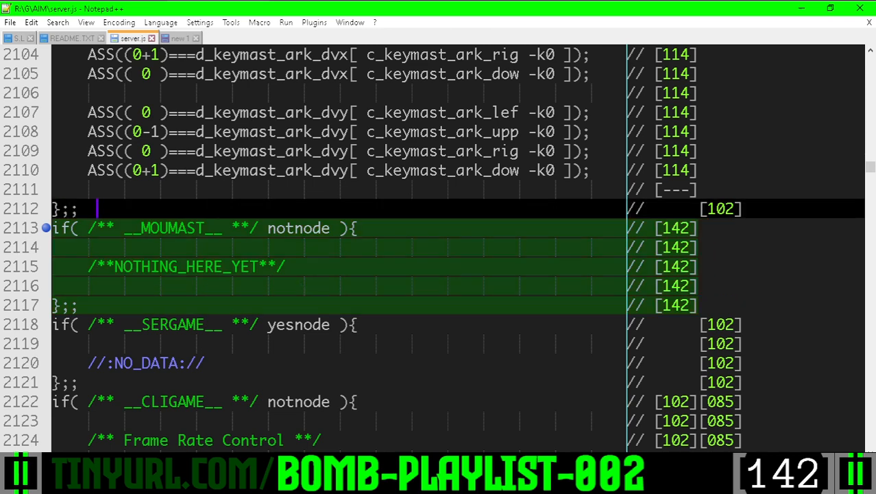
pyautogui.scroll(-3)
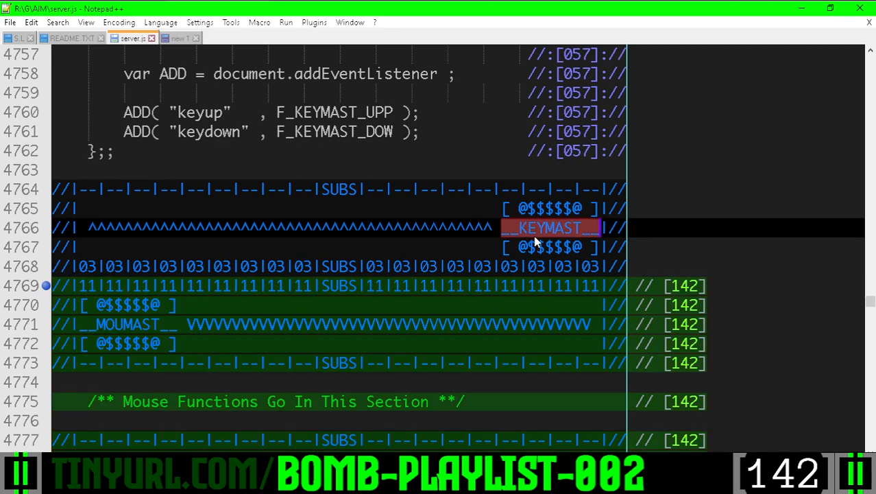
pyautogui.scroll(-3)
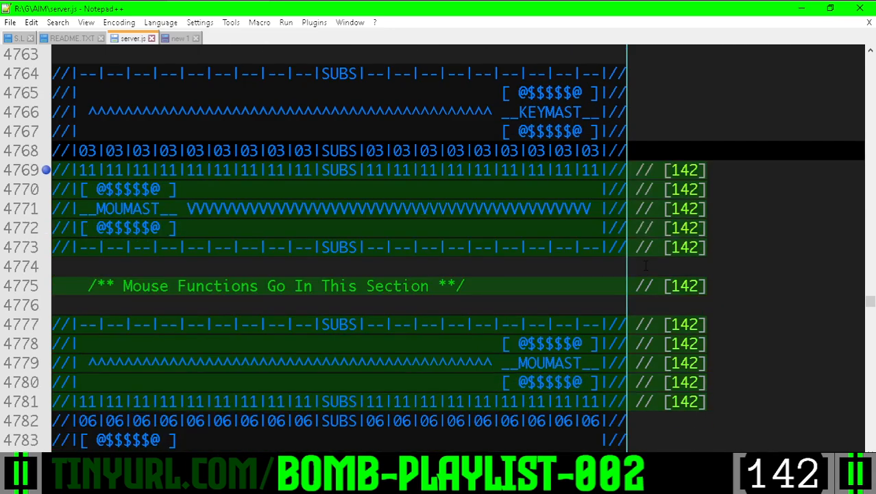
pyautogui.scroll(-3)
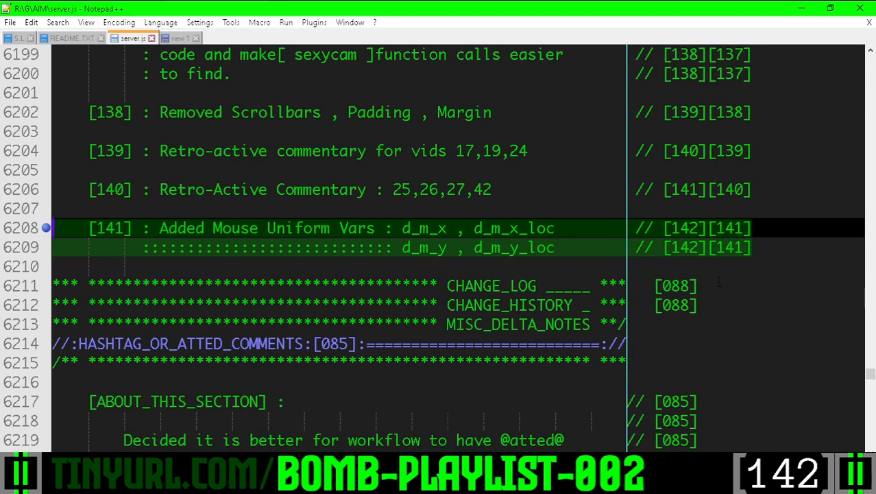
pyautogui.scroll(-3)
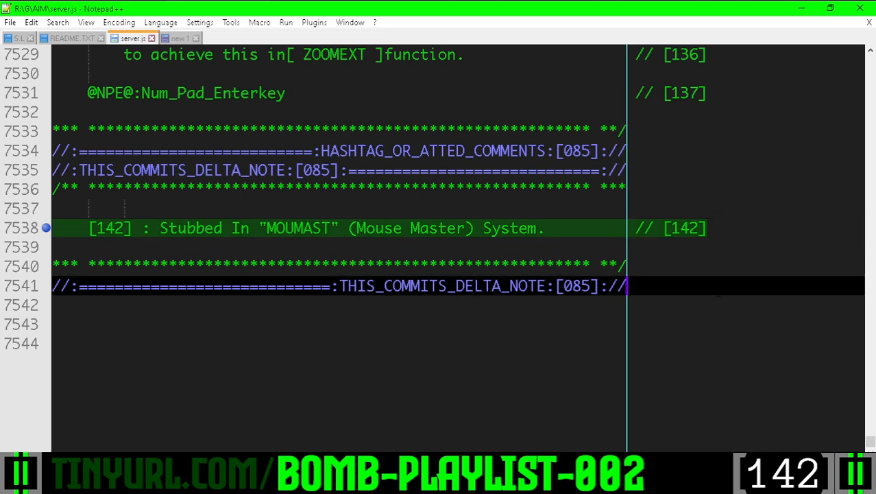